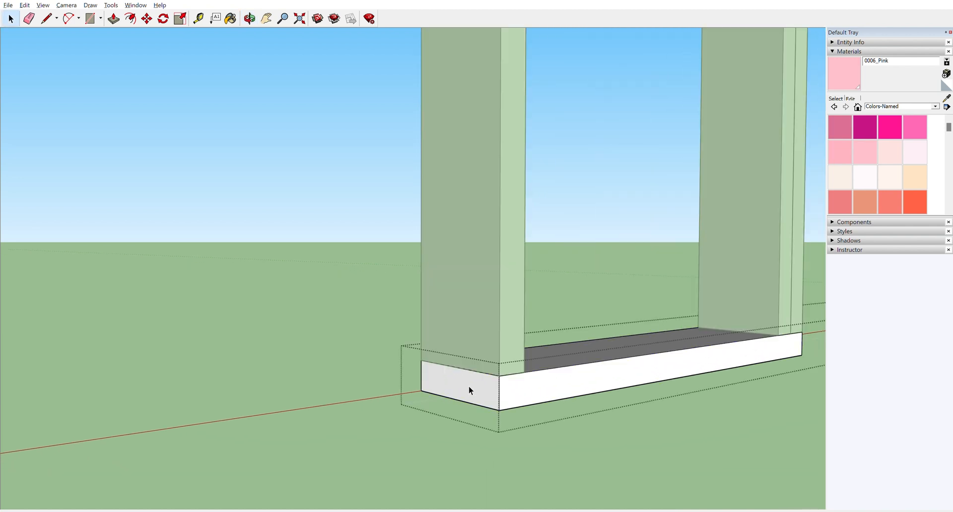
Extend the top and bottom wall plates 10 feet leftward past the last stud
click(468, 394)
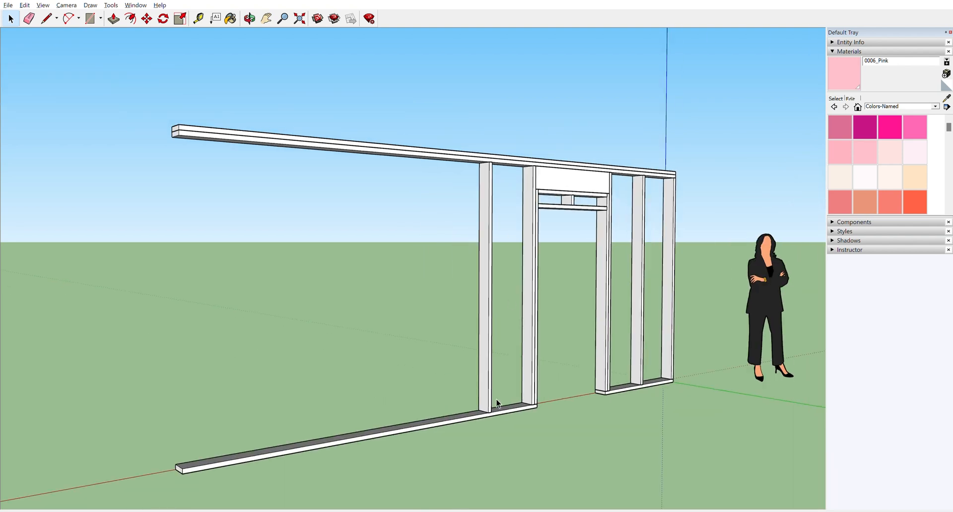
scroll(up, 3)
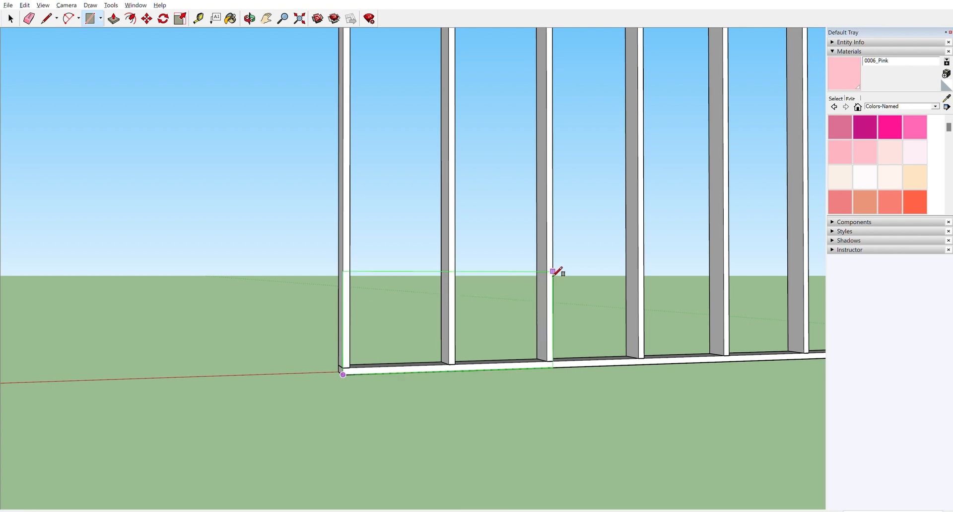
Place the far corner of the sheathing rectangle across several studs along the wall base
click(554, 271)
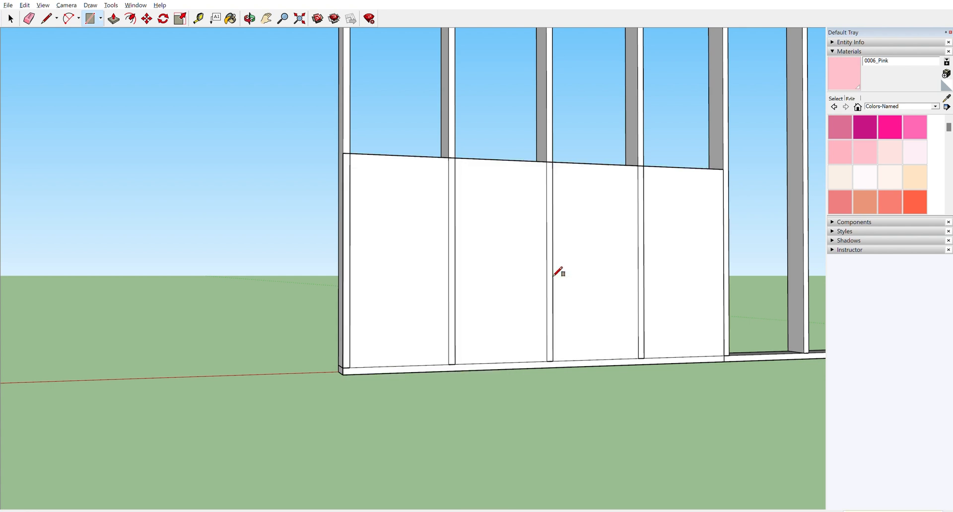